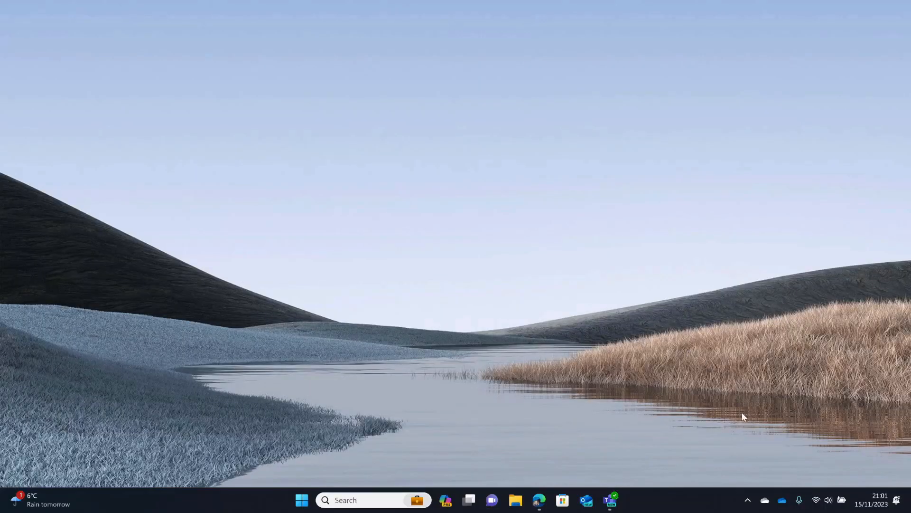
Step: Launch Stream Deck and confirm in Preferences that version 6.4.1.19697 is the latest
{"action": "left_click", "coordinate": [748, 500]}
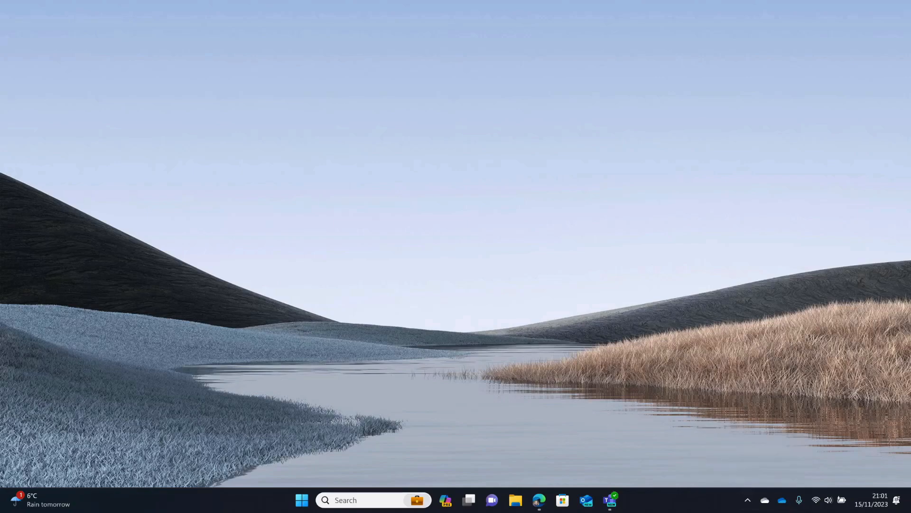
{"action": "left_click", "coordinate": [621, 500]}
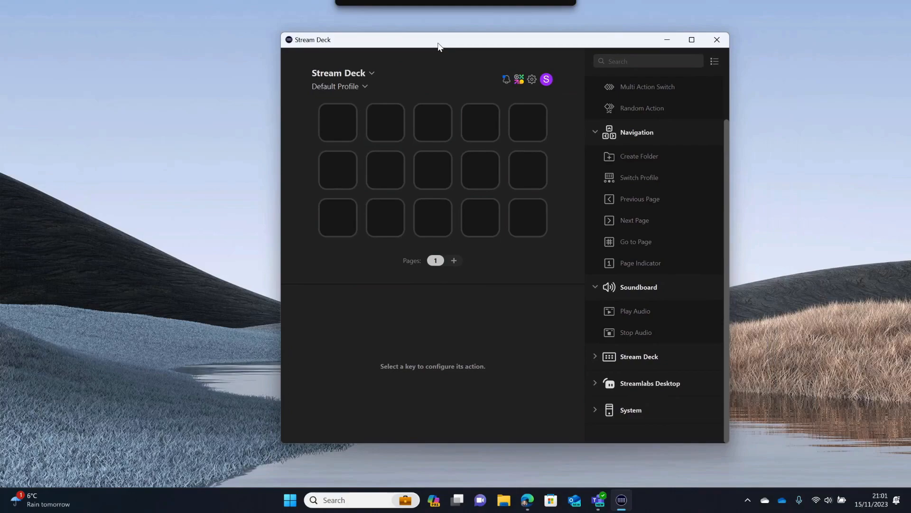
{"action": "mouse_move", "coordinate": [531, 80]}
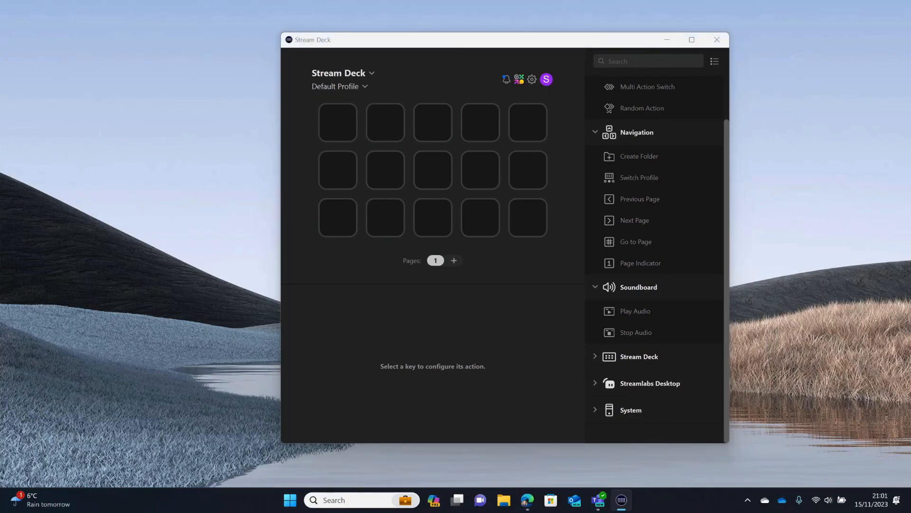
{"action": "left_click", "coordinate": [531, 79]}
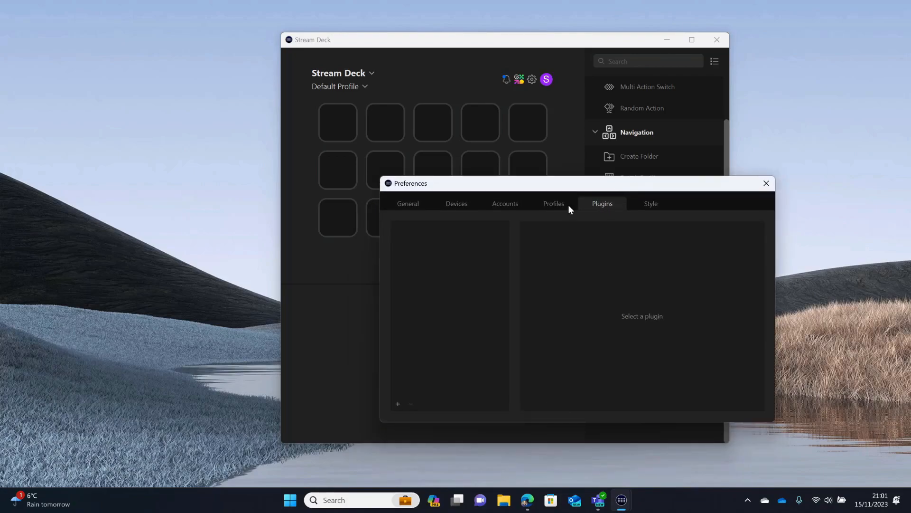
{"action": "left_click", "coordinate": [408, 203]}
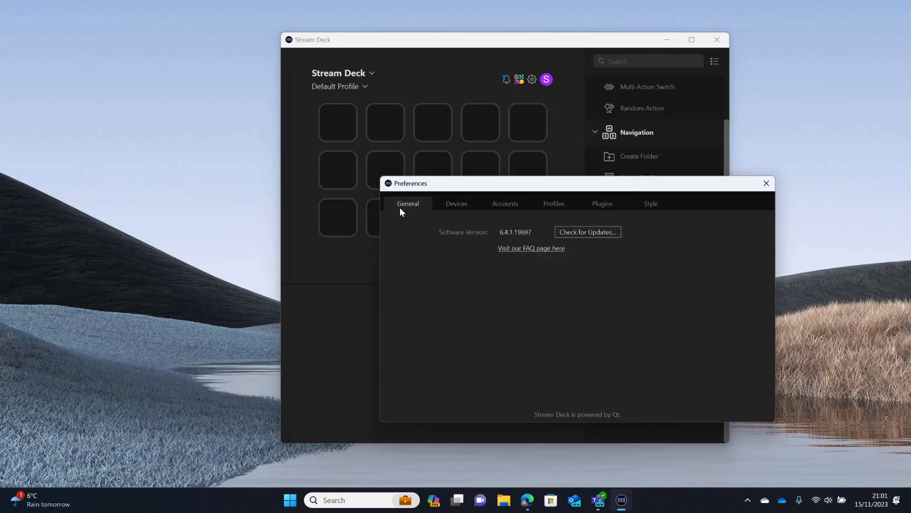
{"action": "mouse_move", "coordinate": [698, 254]}
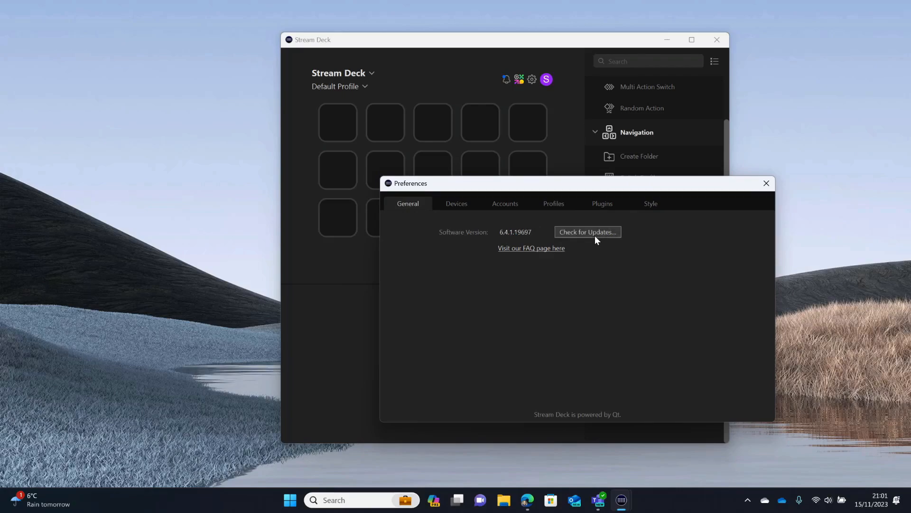
{"action": "left_click", "coordinate": [587, 232]}
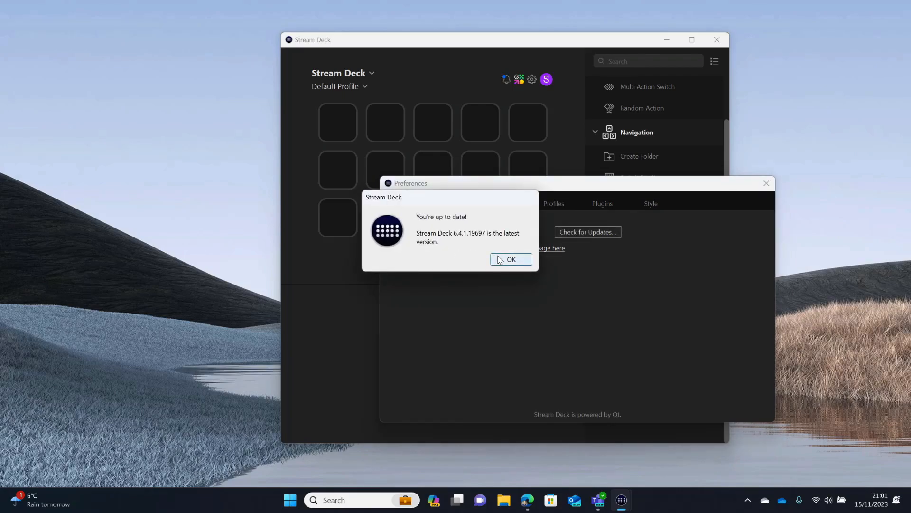
{"action": "left_click", "coordinate": [510, 259]}
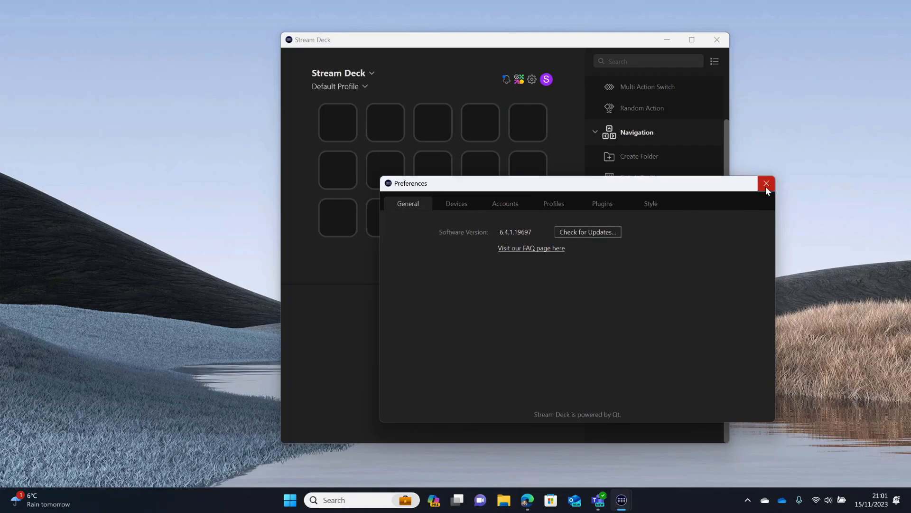
{"action": "left_click", "coordinate": [766, 183]}
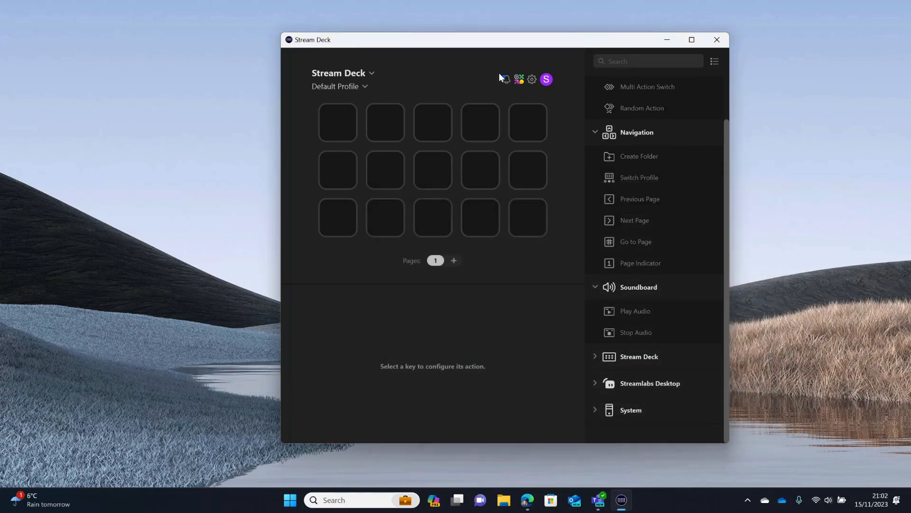
{"action": "mouse_move", "coordinate": [519, 79]}
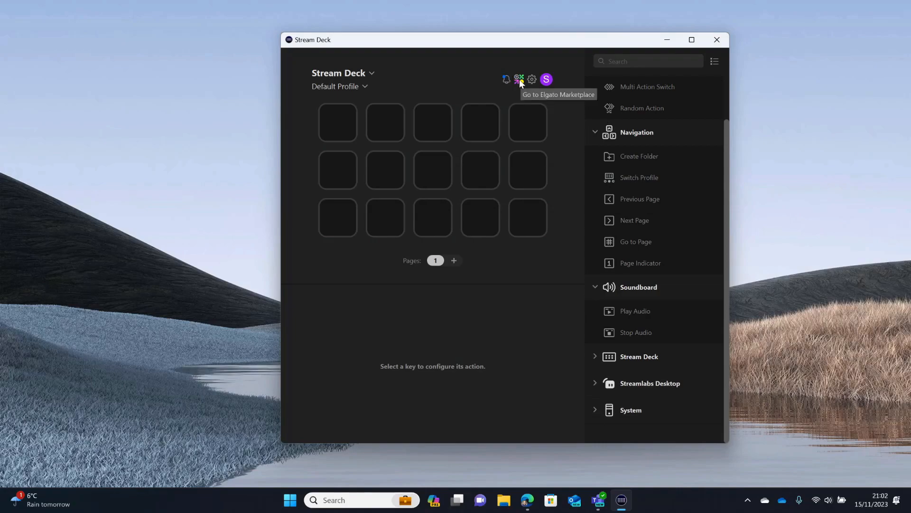
{"action": "mouse_move", "coordinate": [857, 41]}
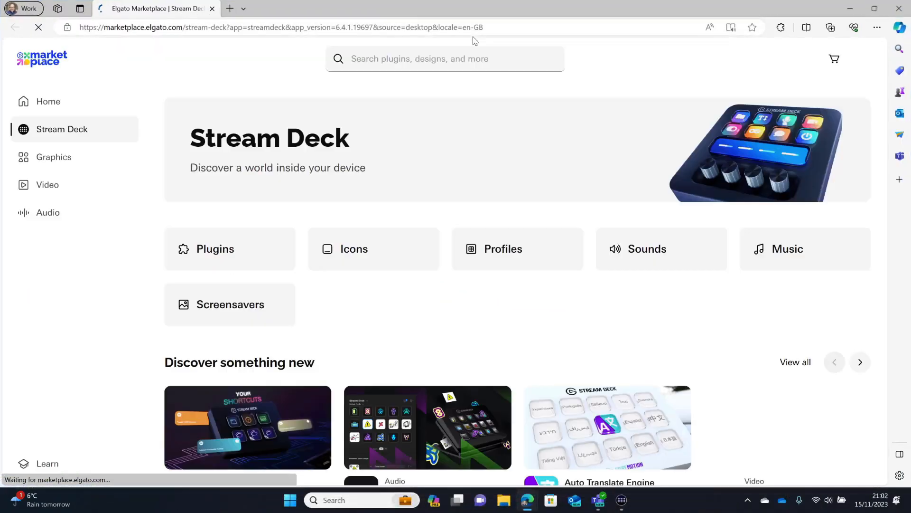
Step: Search the Elgato Marketplace for 'microsoft teams' and open the Microsoft Teams plugin page
{"action": "left_click", "coordinate": [419, 58]}
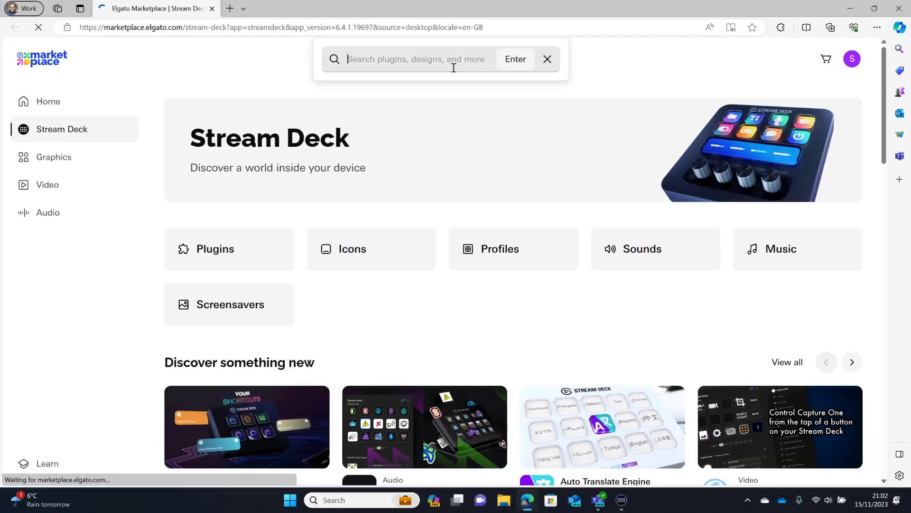
{"action": "type", "text": "micrsof"}
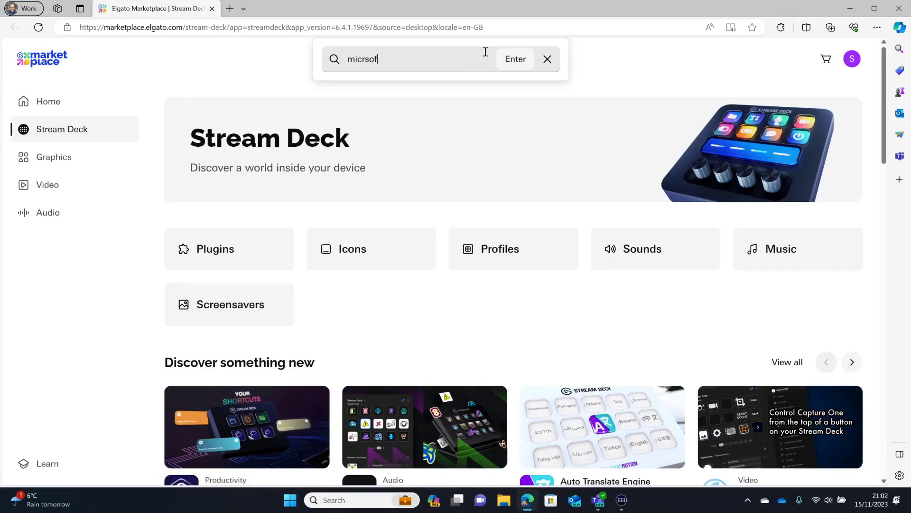
{"action": "type", "text": "microfo"}
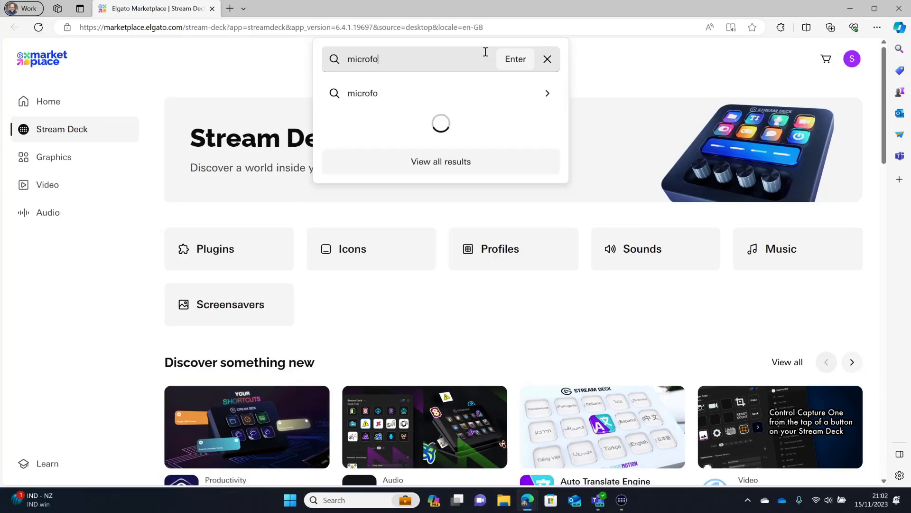
{"action": "type", "text": "microsoft teams"}
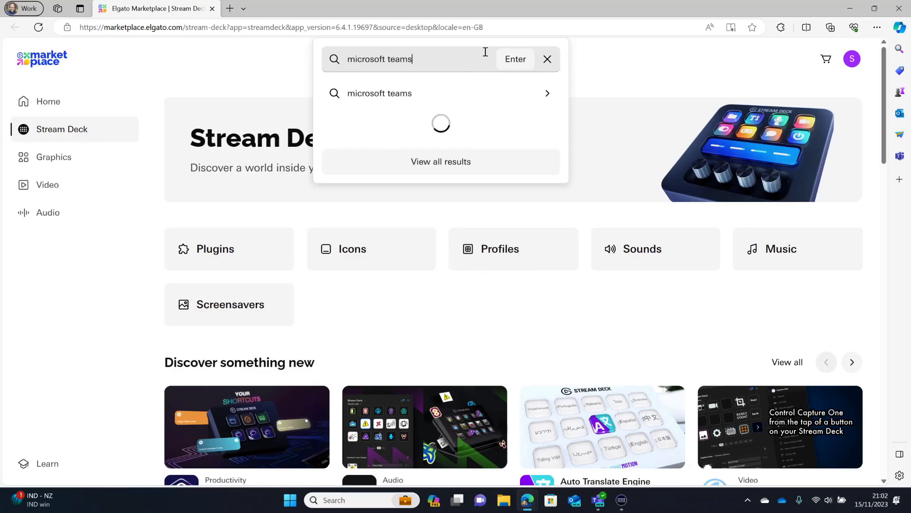
{"action": "left_click", "coordinate": [379, 93]}
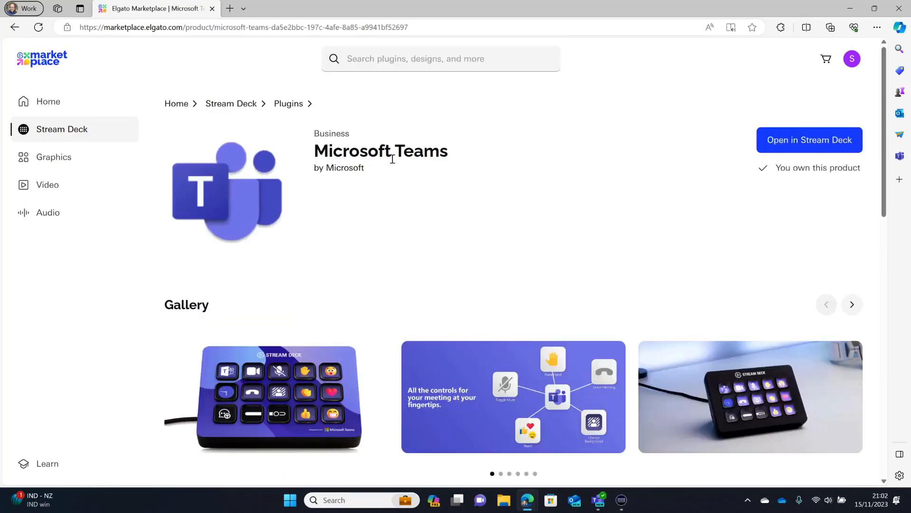
{"action": "mouse_move", "coordinate": [836, 156]}
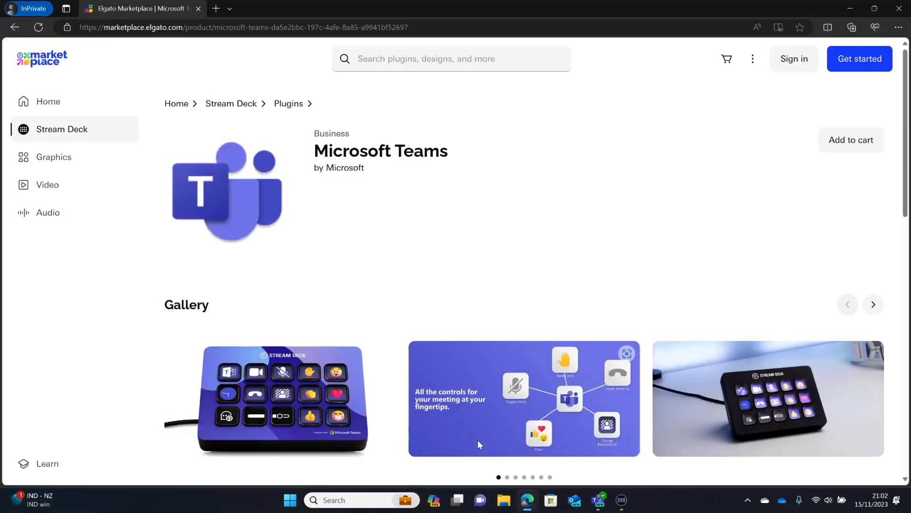
{"action": "mouse_move", "coordinate": [849, 132]}
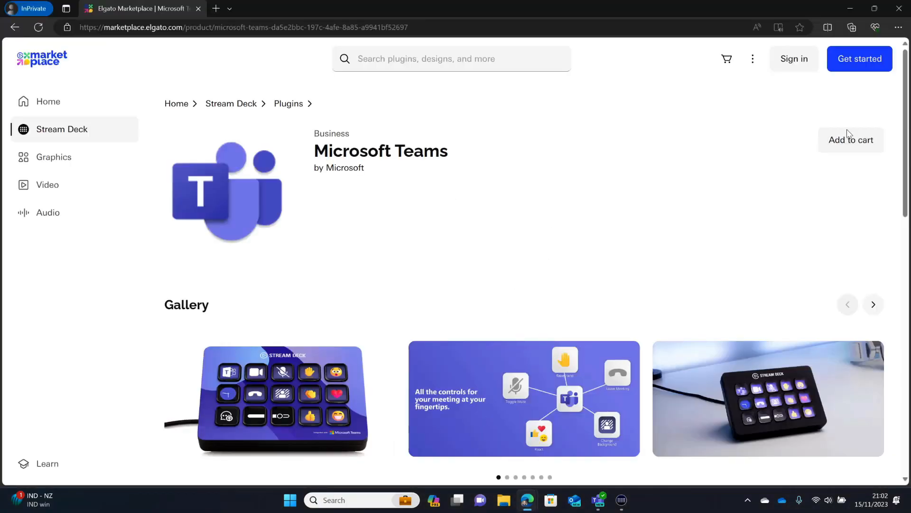
Step: Add the free Microsoft Teams plugin to the cart and open it in Stream Deck
{"action": "left_click", "coordinate": [850, 139]}
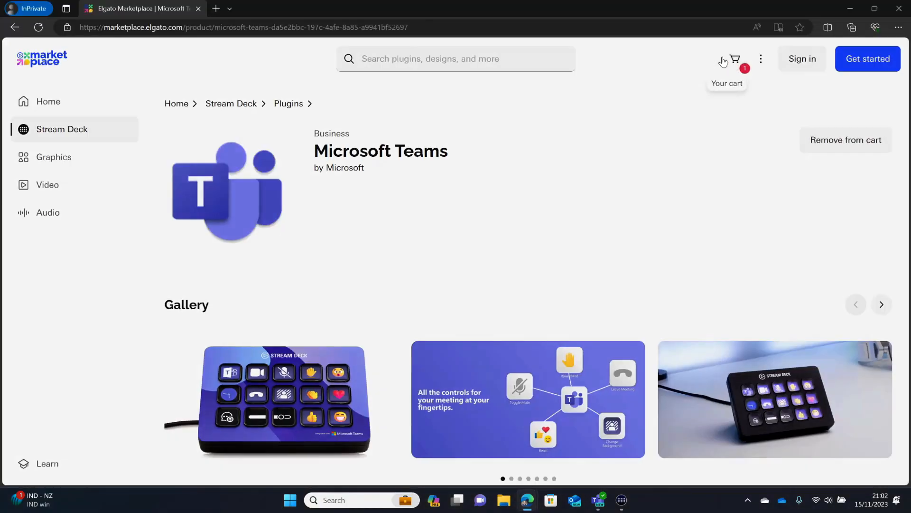
{"action": "left_click", "coordinate": [734, 58]}
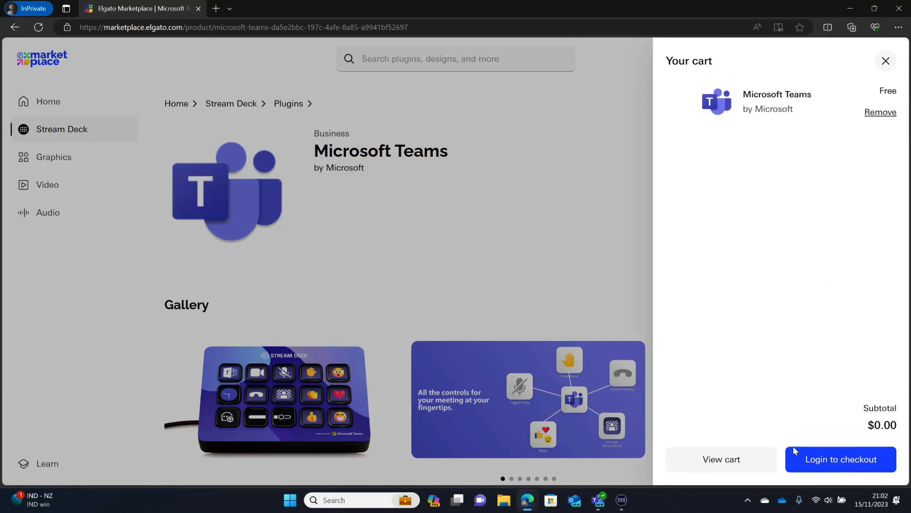
{"action": "mouse_move", "coordinate": [878, 123]}
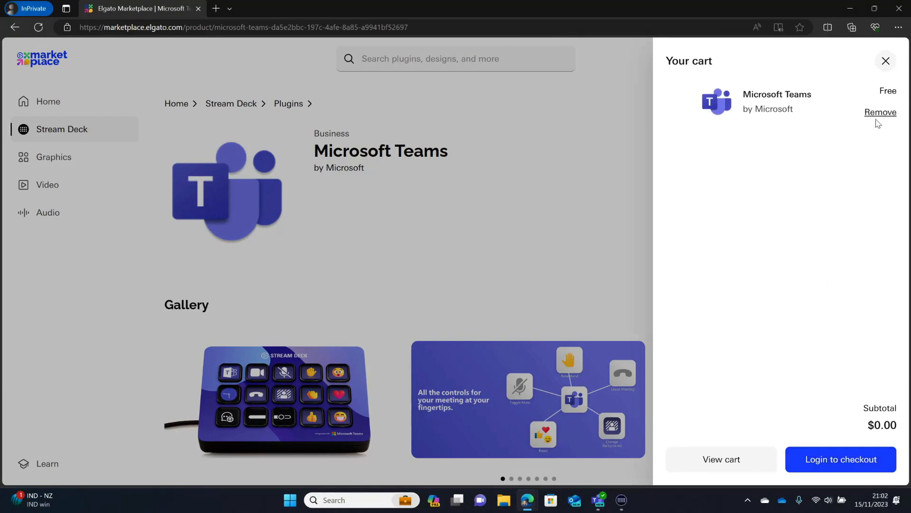
{"action": "mouse_move", "coordinate": [891, 376]}
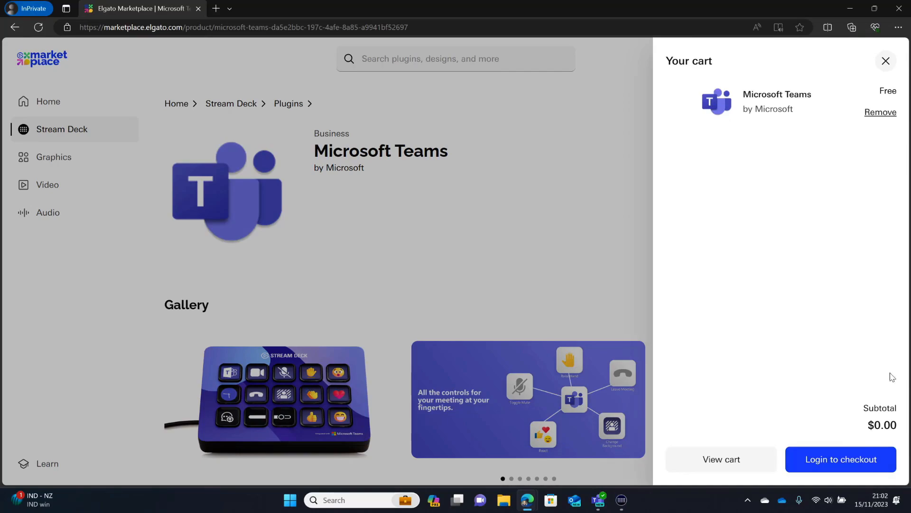
{"action": "left_click", "coordinate": [886, 60]}
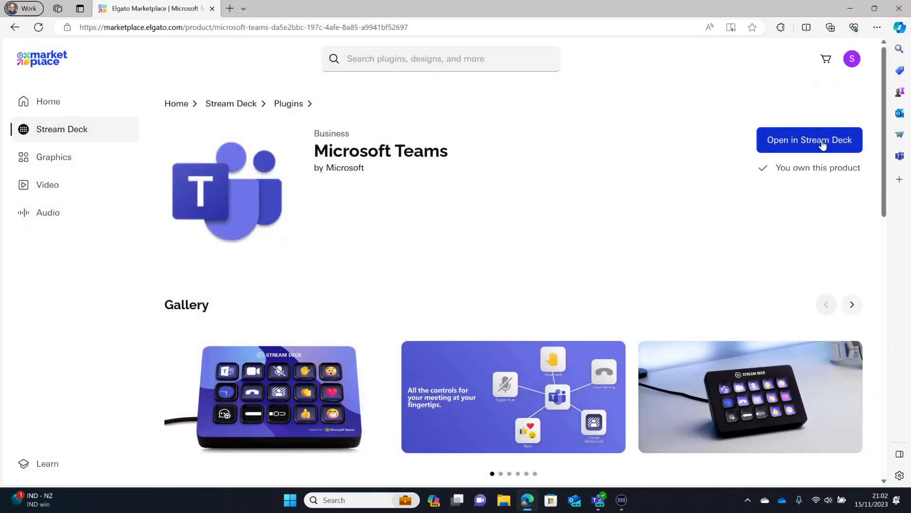
{"action": "left_click", "coordinate": [809, 140]}
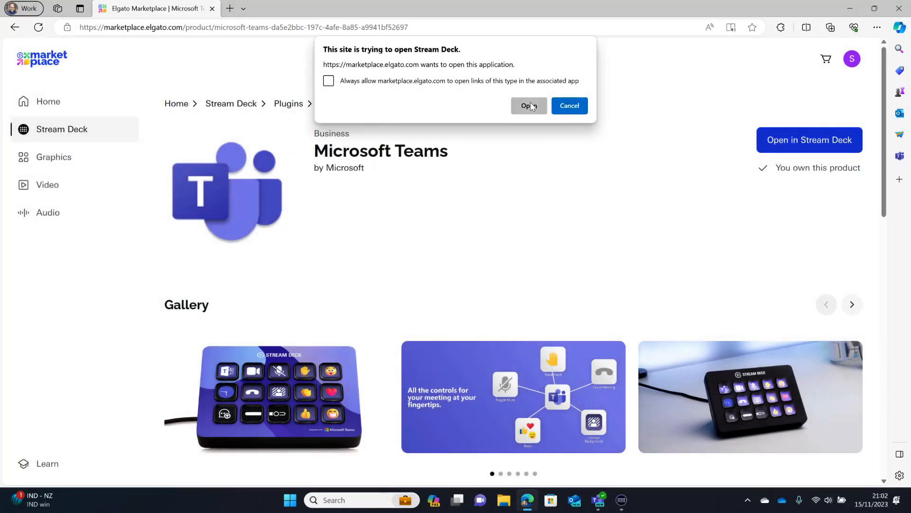
{"action": "left_click", "coordinate": [527, 106]}
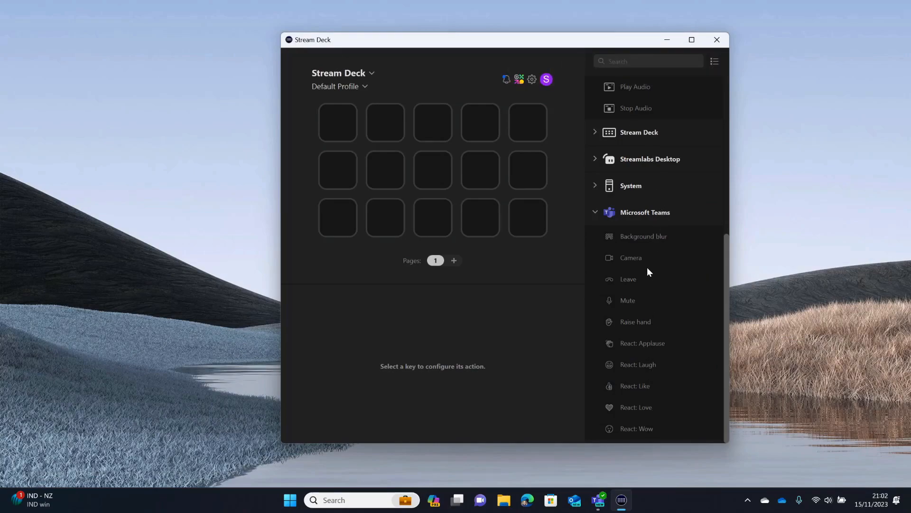
{"action": "mouse_move", "coordinate": [640, 236]}
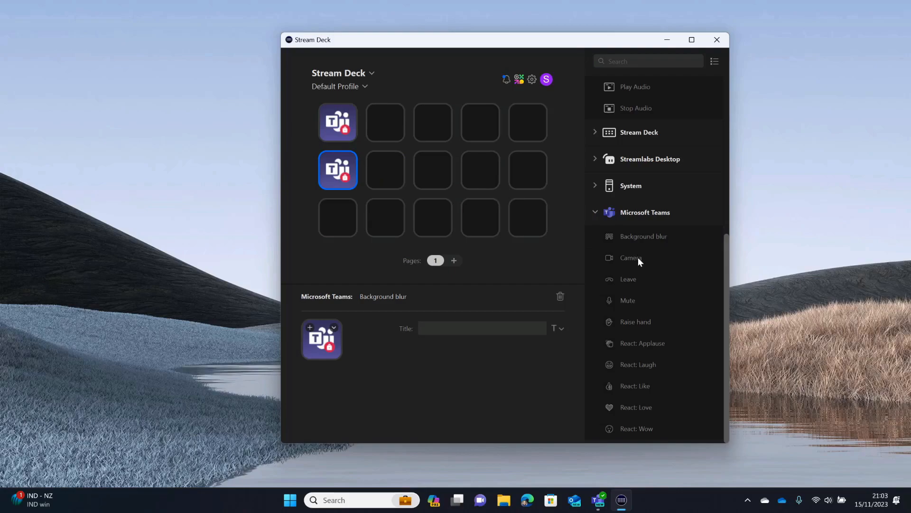
{"action": "mouse_move", "coordinate": [638, 282]}
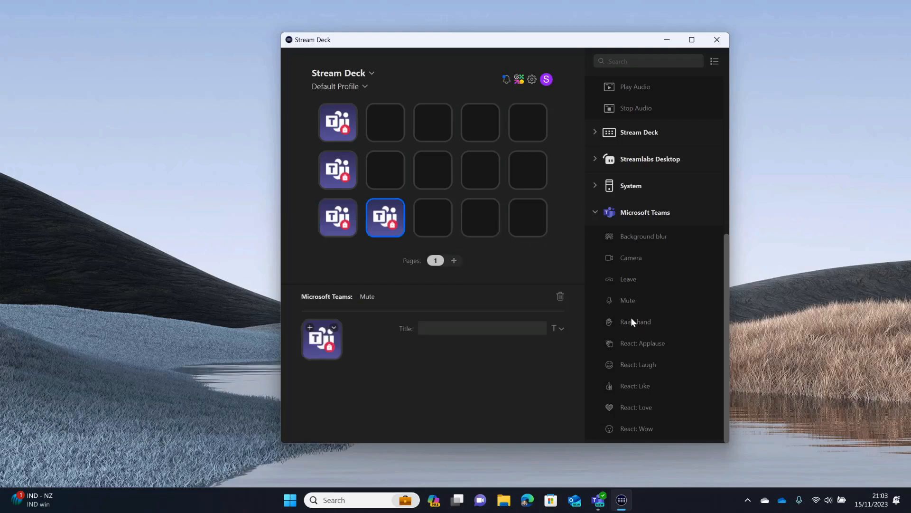
Step: Assign the Microsoft Teams Raise hand action to a key in the Default Profile
{"action": "left_click", "coordinate": [385, 170]}
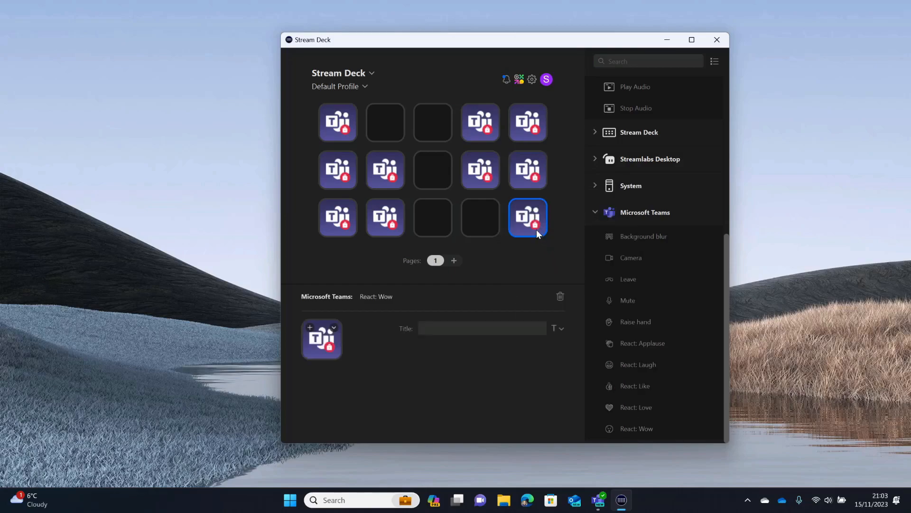
{"action": "mouse_move", "coordinate": [569, 297]}
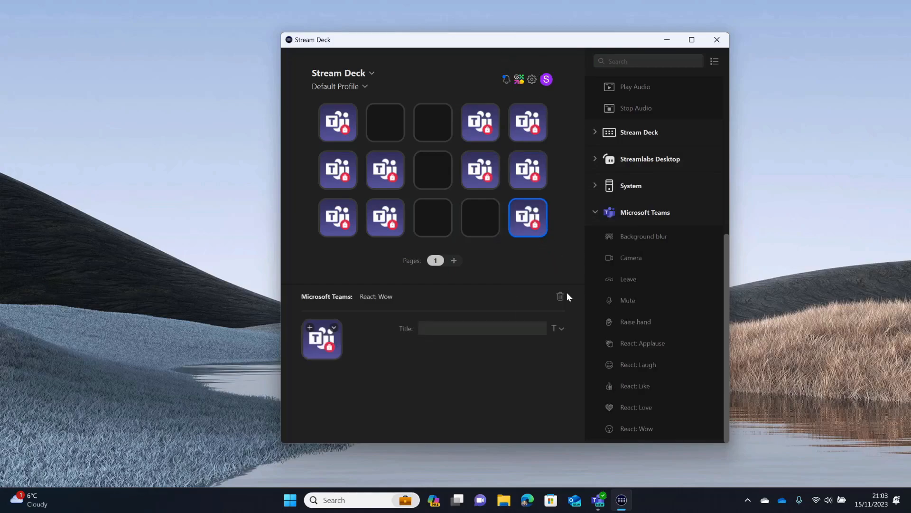
{"action": "mouse_move", "coordinate": [577, 407]}
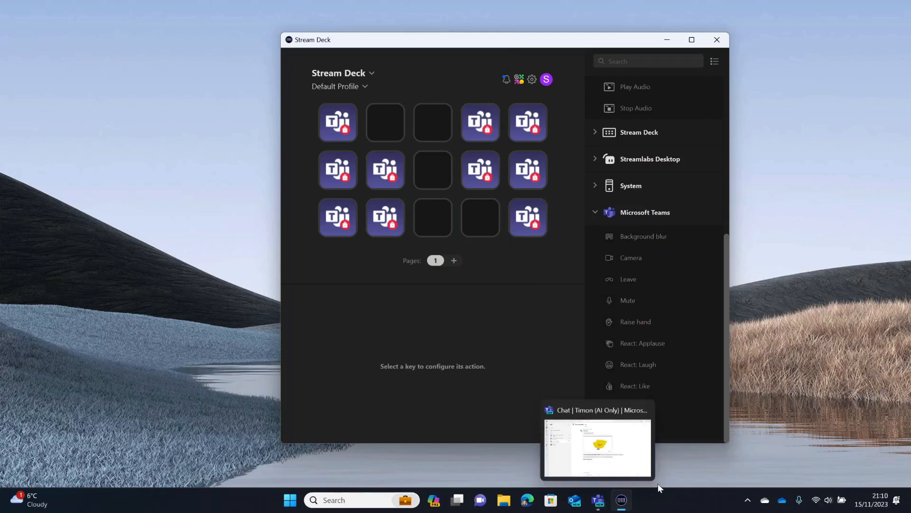
Step: Open Teams Settings on the Privacy page and scroll to the Third-party app API section
{"action": "left_click", "coordinate": [597, 445]}
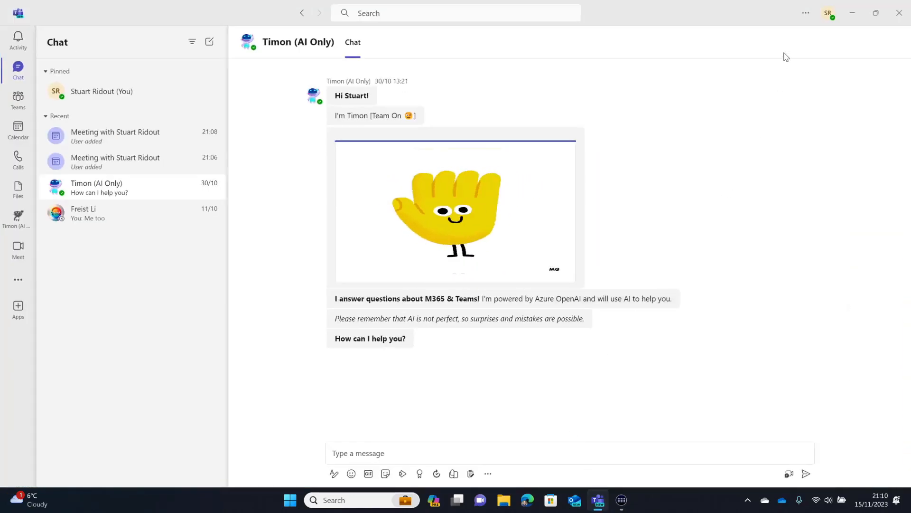
{"action": "left_click", "coordinate": [805, 13]}
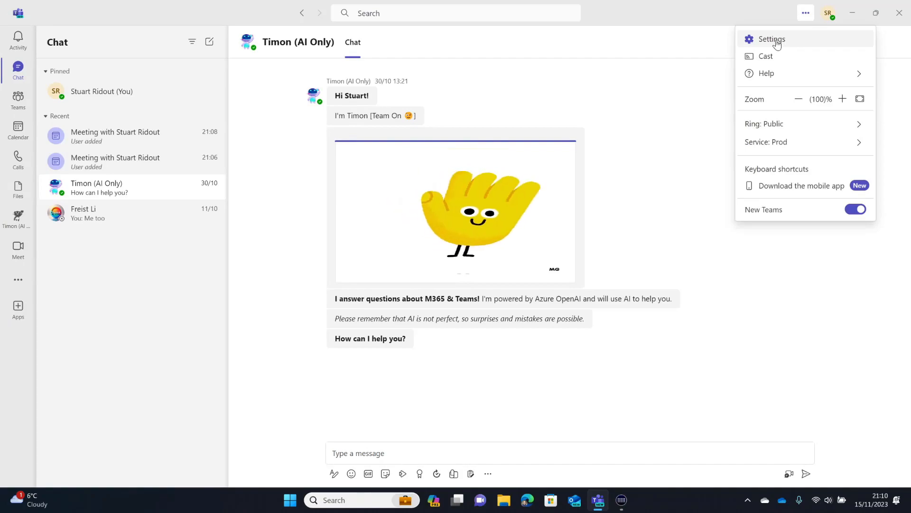
{"action": "left_click", "coordinate": [771, 39]}
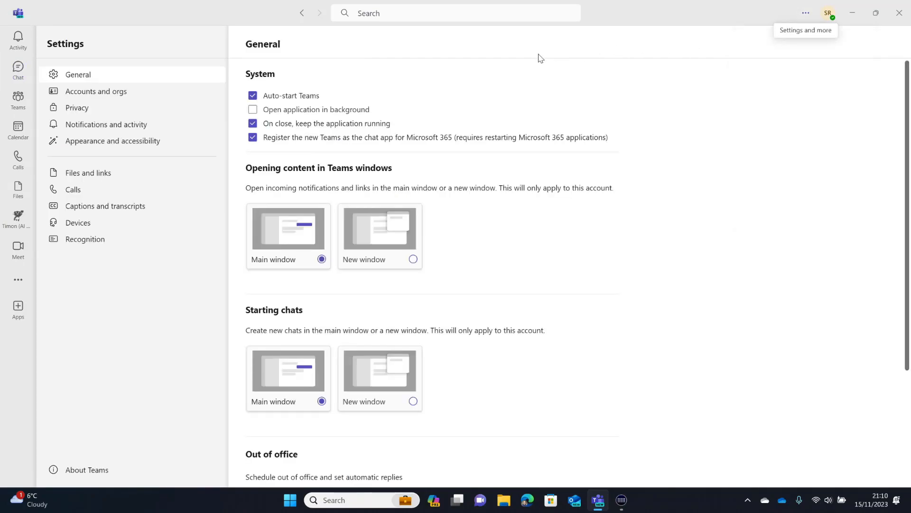
{"action": "left_click", "coordinate": [76, 108]}
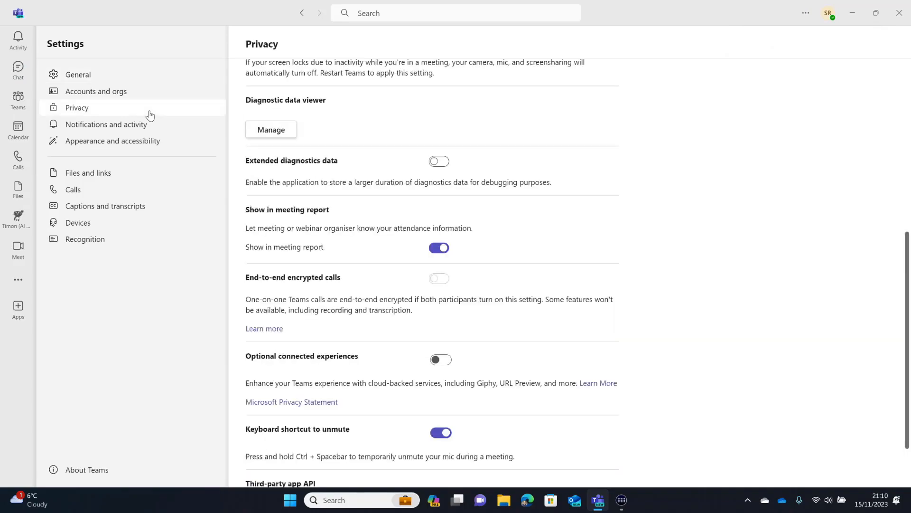
{"action": "scroll", "scroll_direction": "down", "scroll_amount": 3}
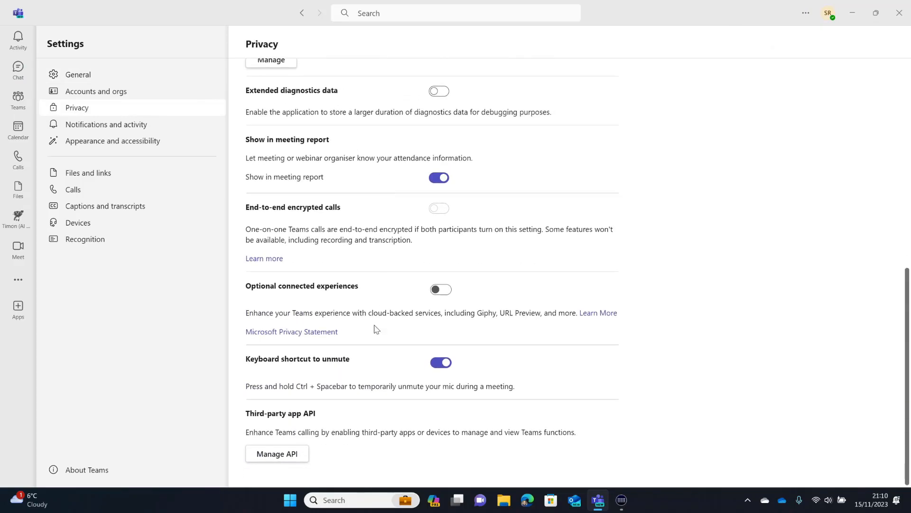
{"action": "mouse_move", "coordinate": [278, 452]}
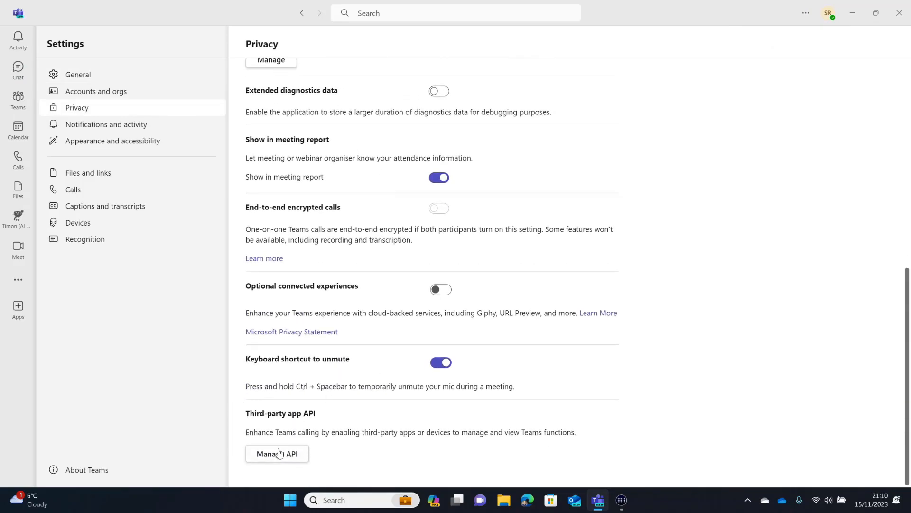
Step: Switch on Enable API under Teams' Manage API, then minimize Teams to show Stream Deck
{"action": "left_click", "coordinate": [278, 454]}
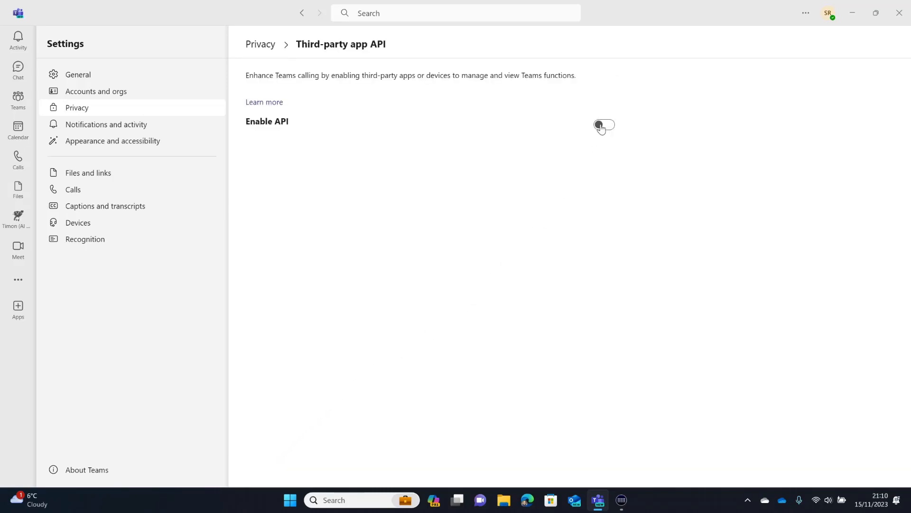
{"action": "left_click", "coordinate": [604, 124]}
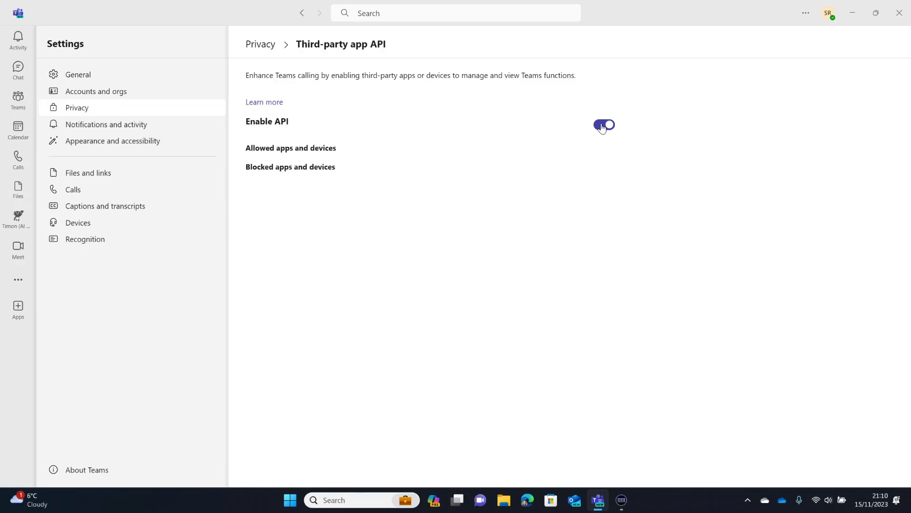
{"action": "left_click", "coordinate": [604, 124]}
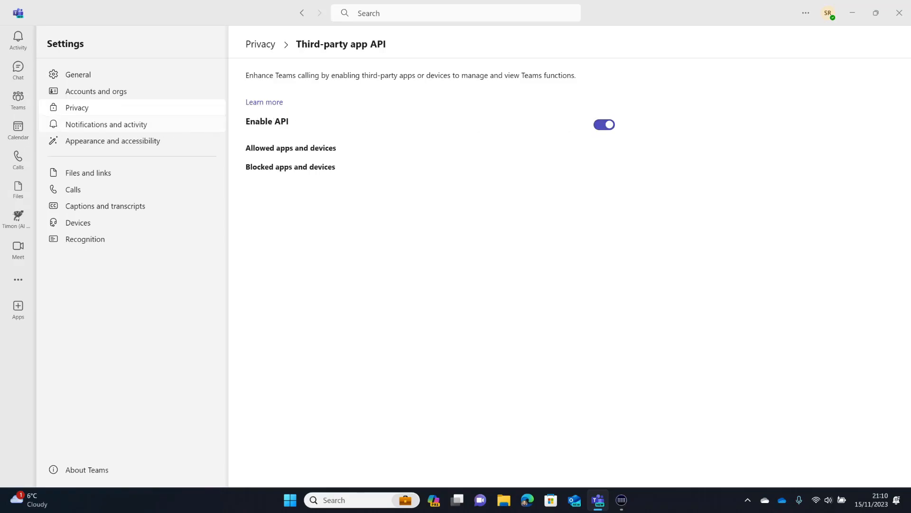
{"action": "mouse_move", "coordinate": [18, 127]}
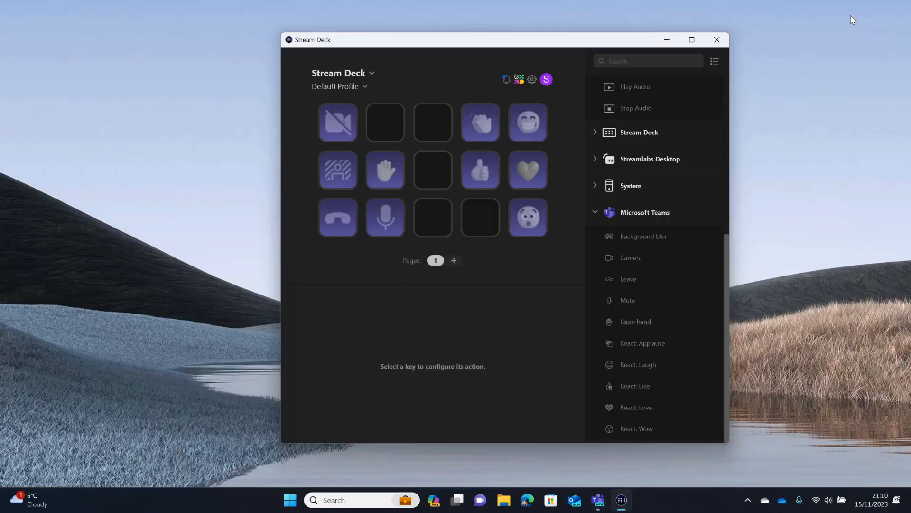
{"action": "mouse_move", "coordinate": [458, 162]}
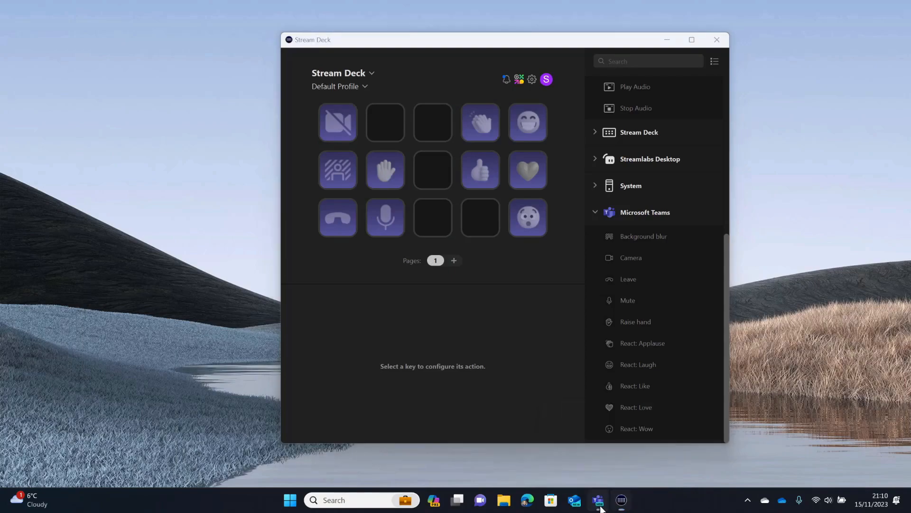
Step: Use Meet now in Teams to start an instant meeting and join it
{"action": "left_click", "coordinate": [598, 500]}
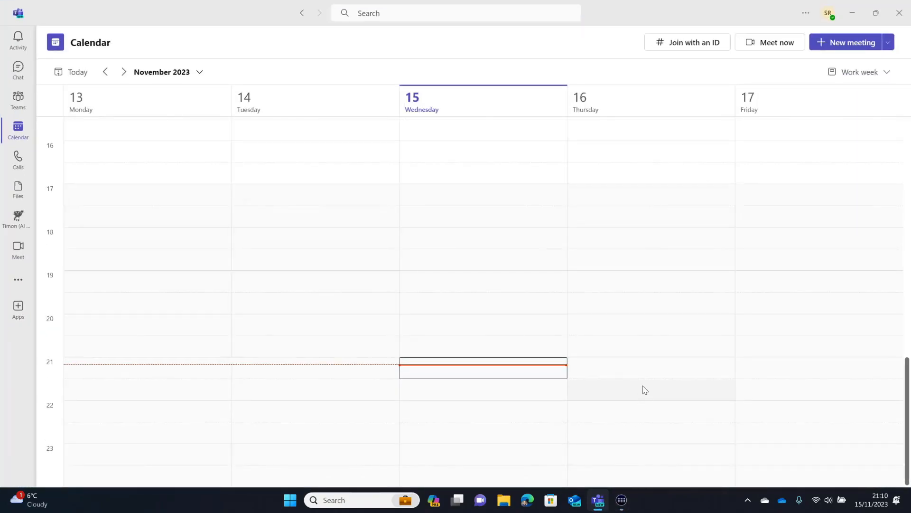
{"action": "left_click", "coordinate": [769, 42]}
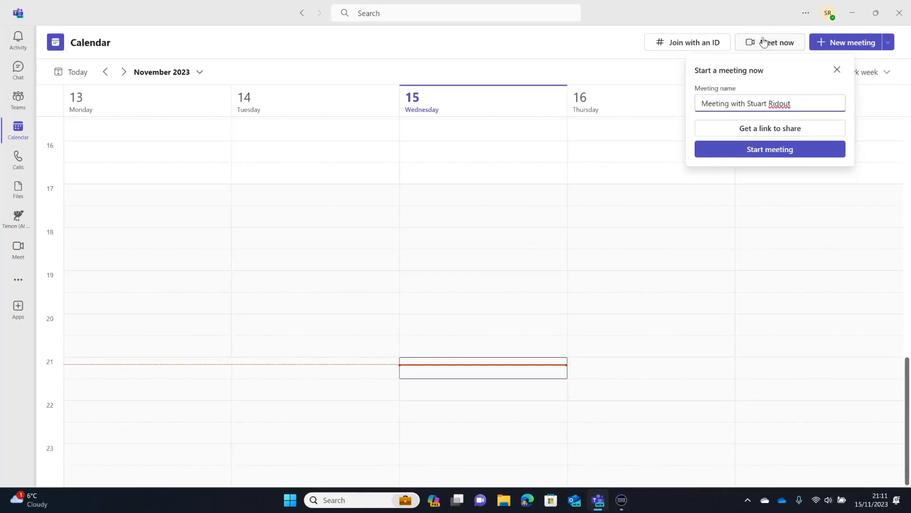
{"action": "left_click", "coordinate": [770, 148]}
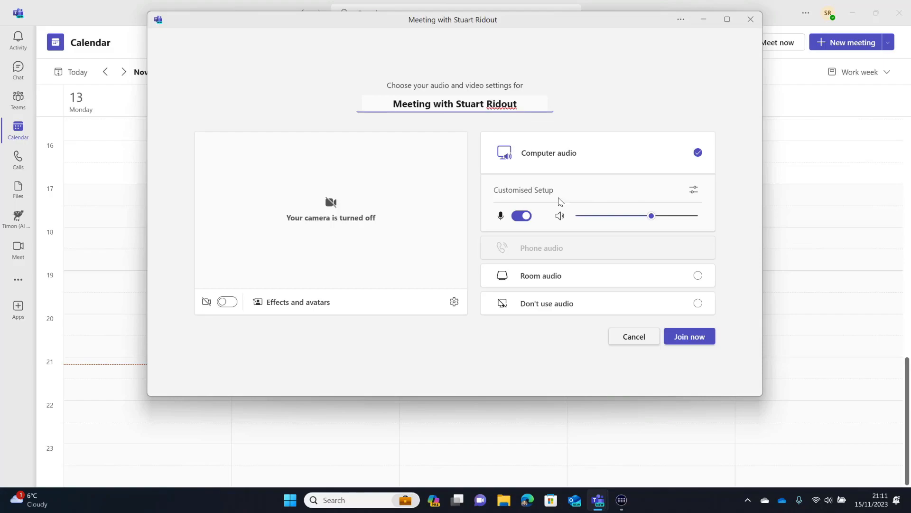
{"action": "mouse_move", "coordinate": [689, 336]}
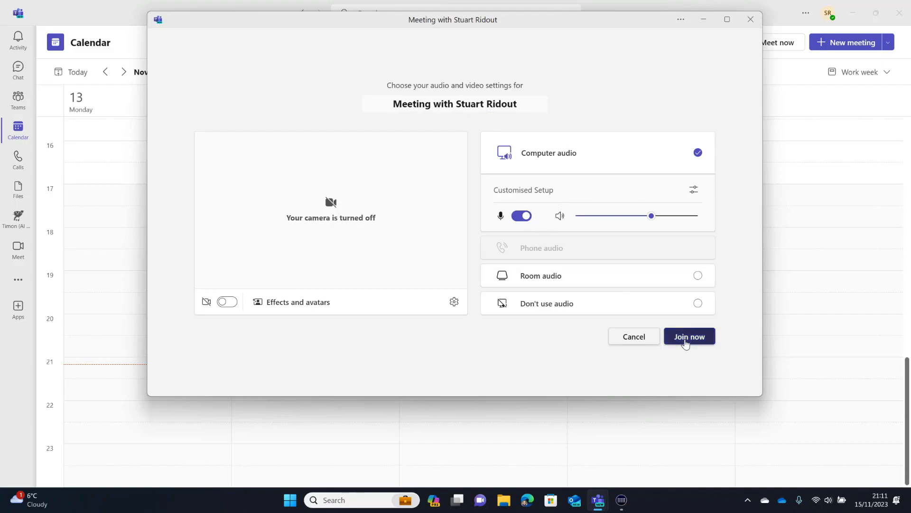
{"action": "left_click", "coordinate": [689, 336]}
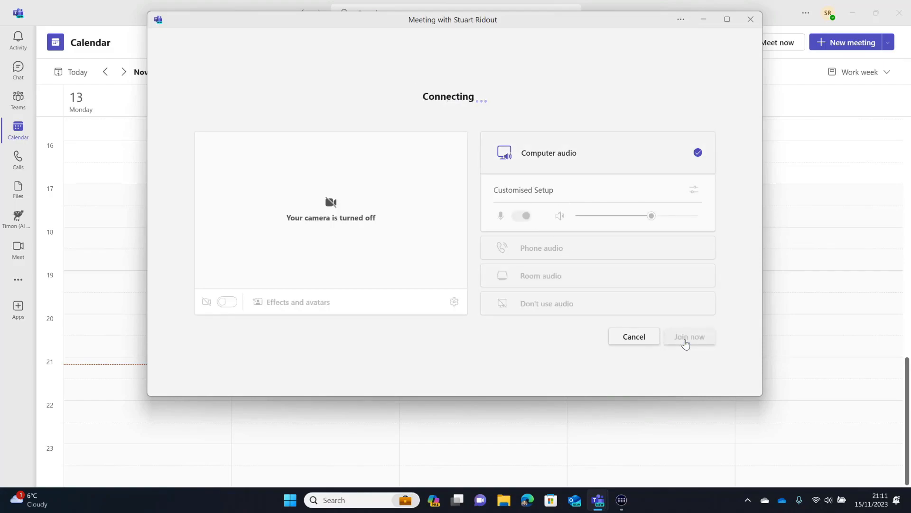
{"action": "left_click", "coordinate": [689, 336]}
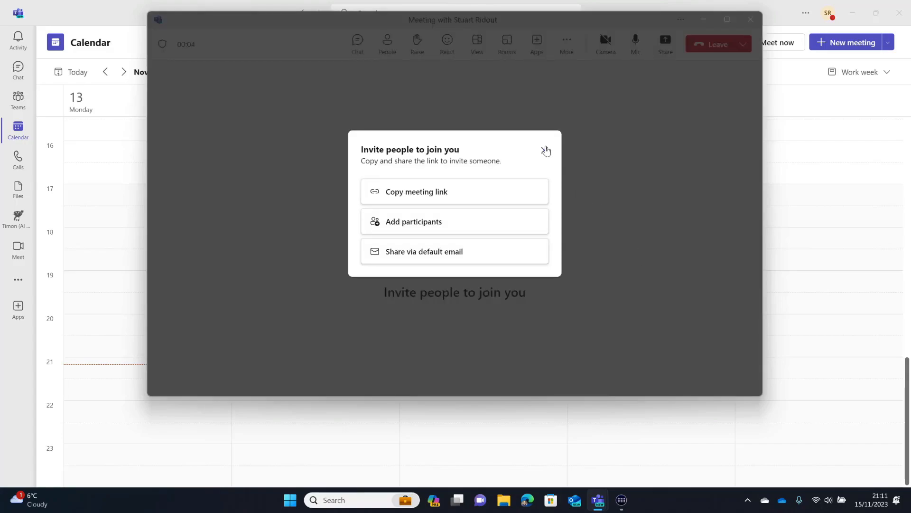
Step: Close the Invite people prompt and allow the Elgato Stream Deck connection request
{"action": "left_click", "coordinate": [545, 150]}
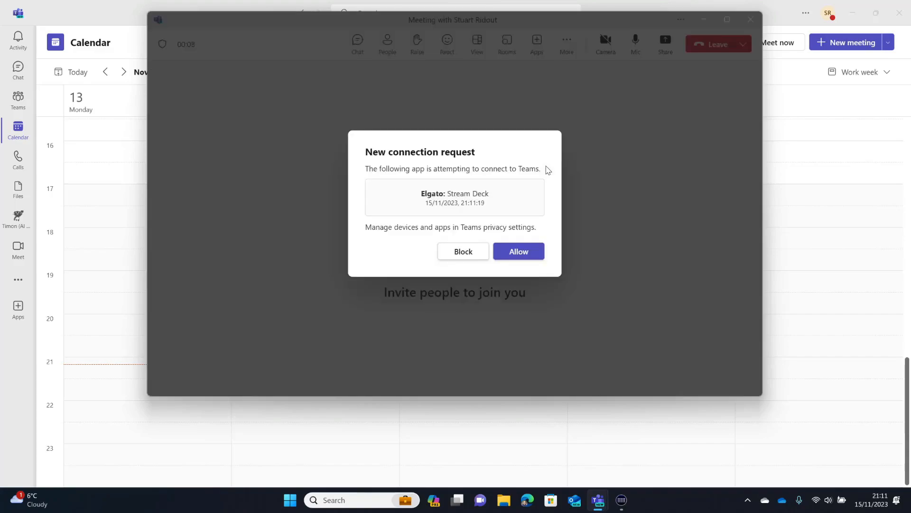
{"action": "mouse_move", "coordinate": [351, 206]}
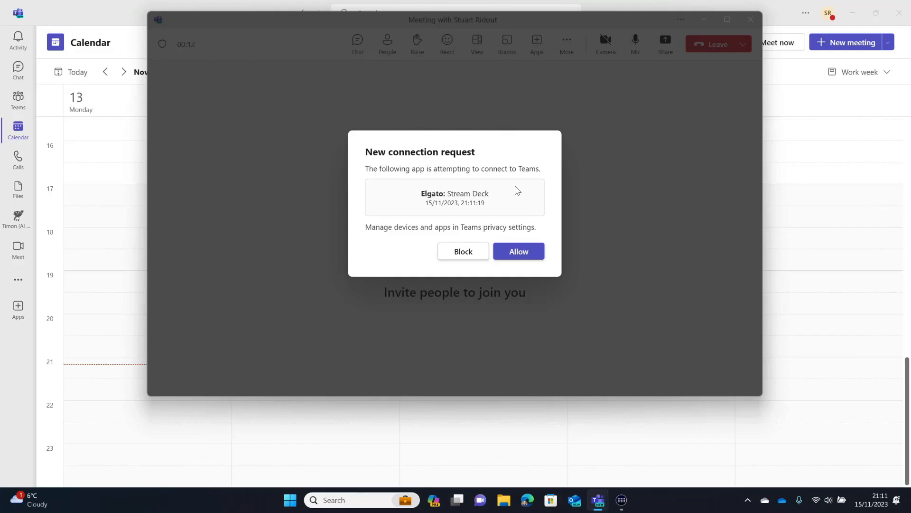
{"action": "left_click", "coordinate": [518, 251]}
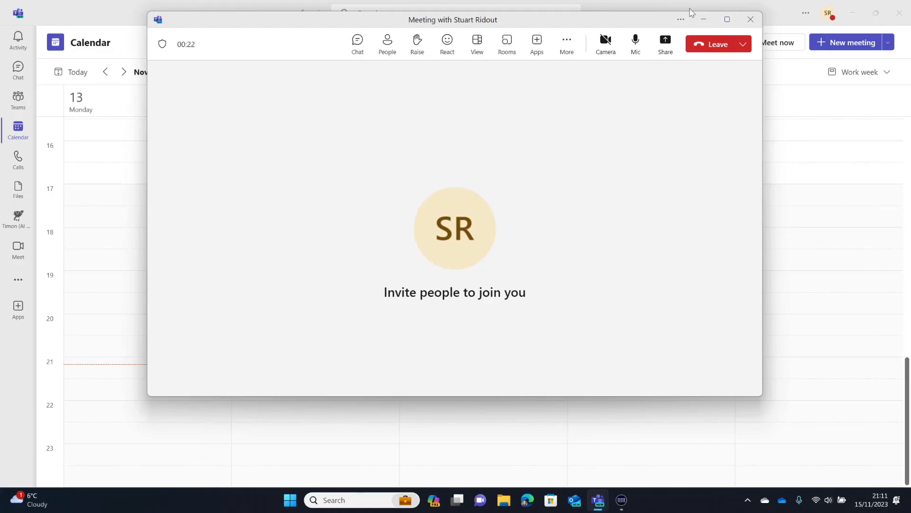
{"action": "mouse_move", "coordinate": [663, 172]}
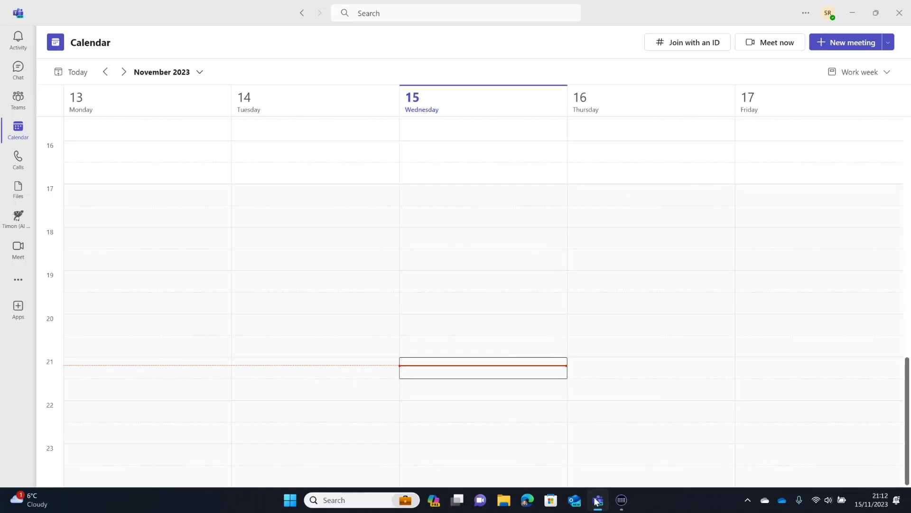
Step: Bring the Stream Deck window back up from the taskbar
{"action": "left_click", "coordinate": [596, 500]}
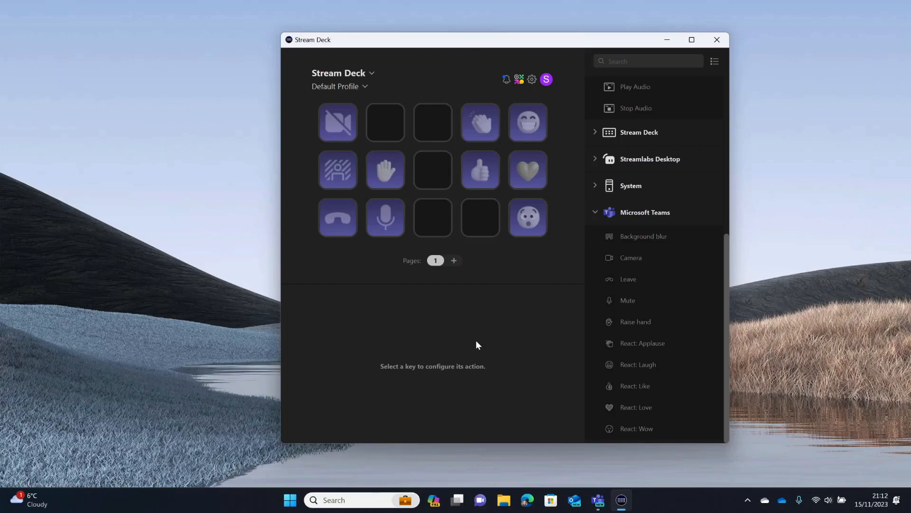